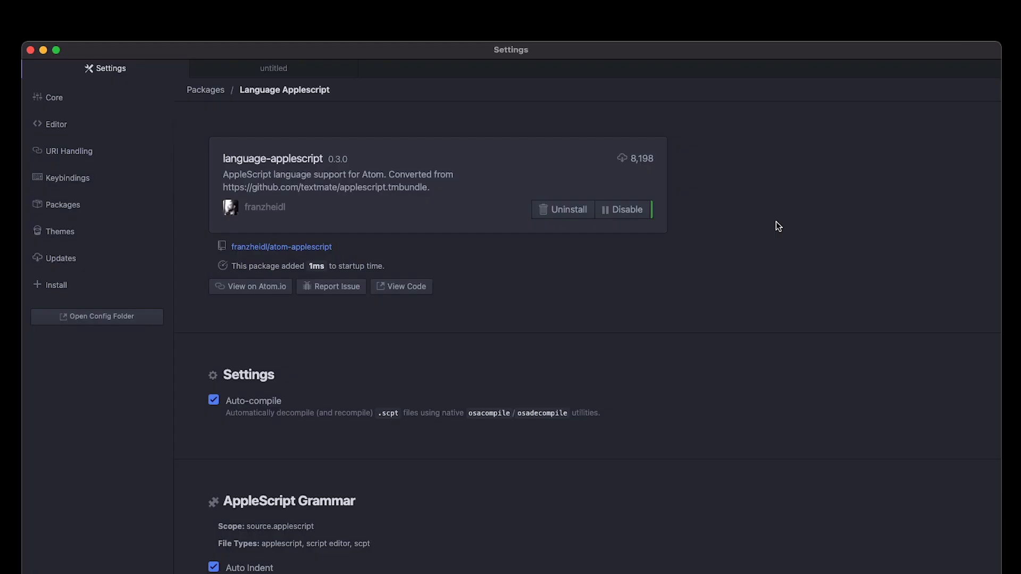
mouse_move(756, 236)
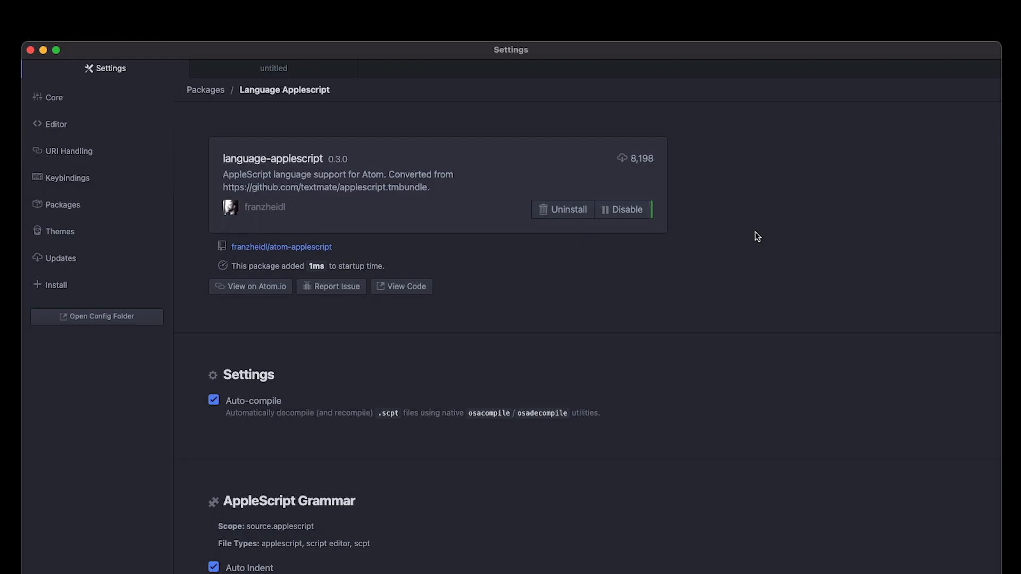
- Begin entering 'tes' as the new file's name in the File Name? prompt
type("tes")
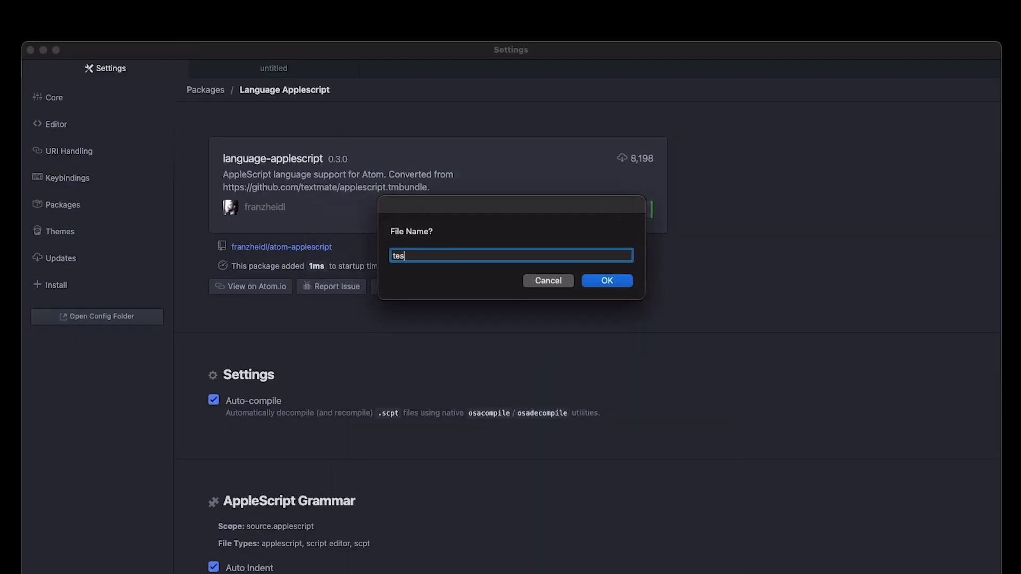
- Confirm the new file name with OK
left_click(605, 281)
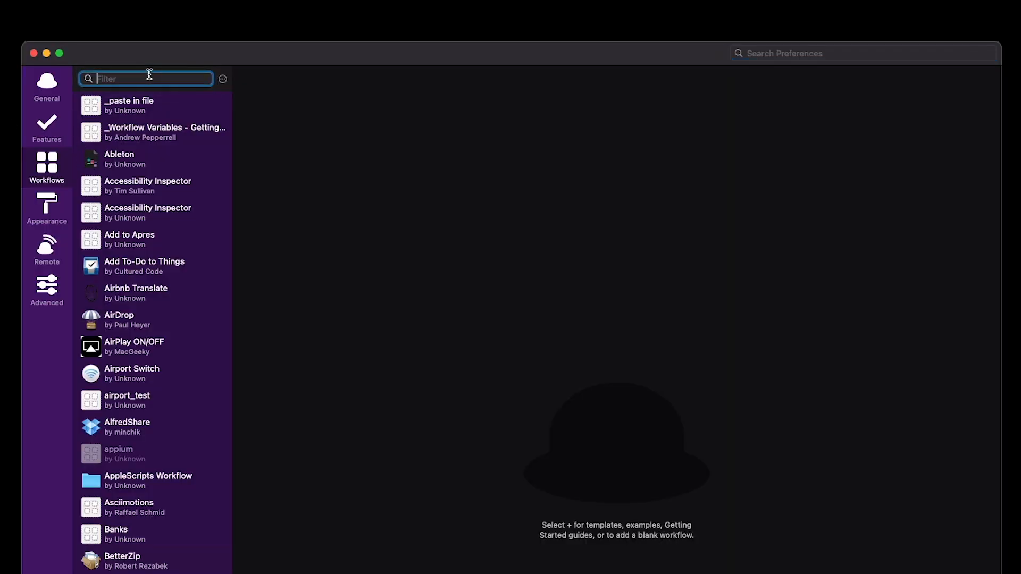
- Filter Alfred workflows for 'mouse' to reach the get mouse position workflow
type("mouse")
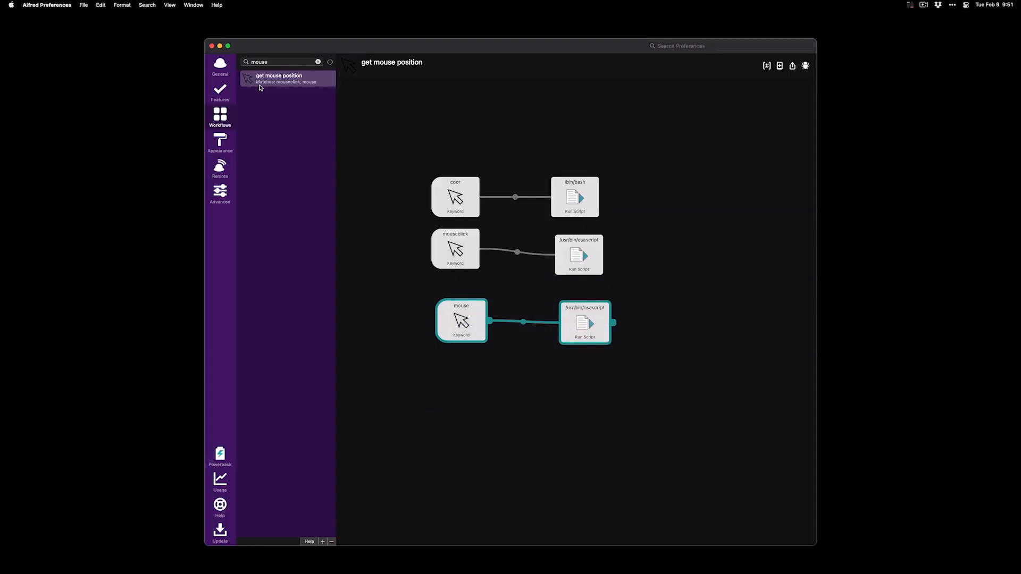
mouse_move(11, 7)
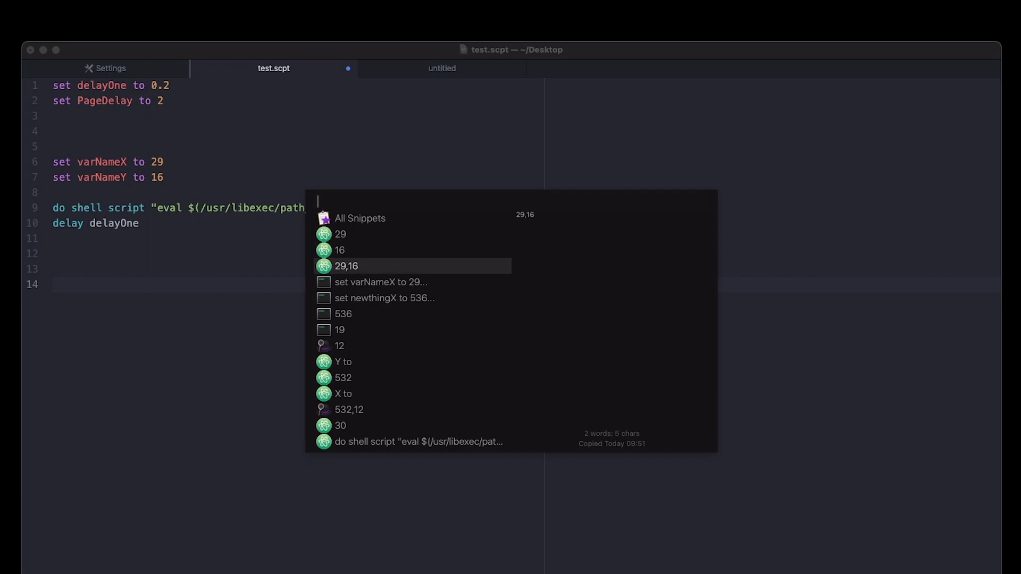
- Search 'coor' in Alfred to find the Coordinates workflow over test.scpt
type("coor")
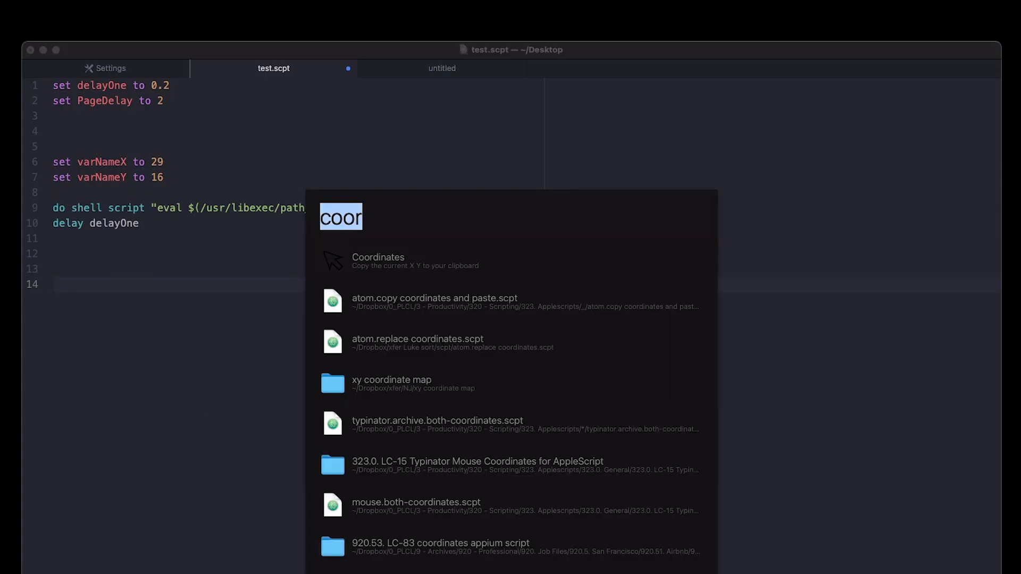
- Search 'mouse' to reopen the workflow, then show the Apple menu's sleep and shutdown options
type("mouse")
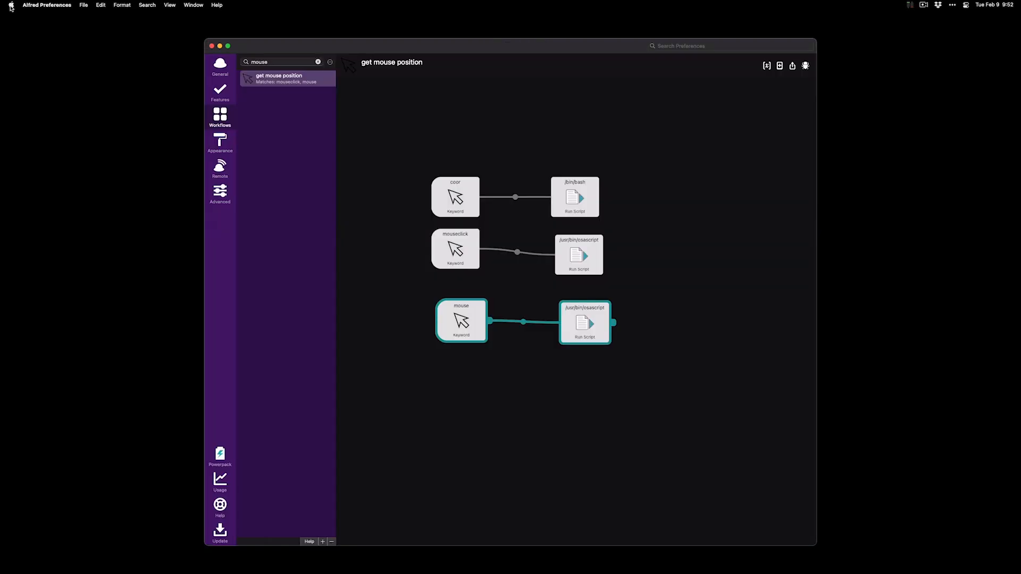
left_click(11, 5)
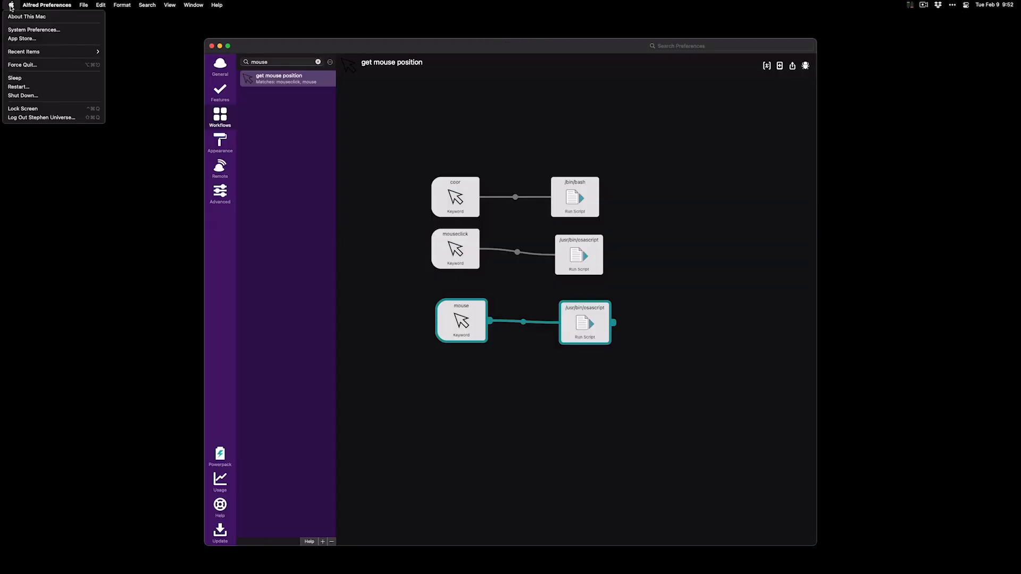
mouse_move(22, 96)
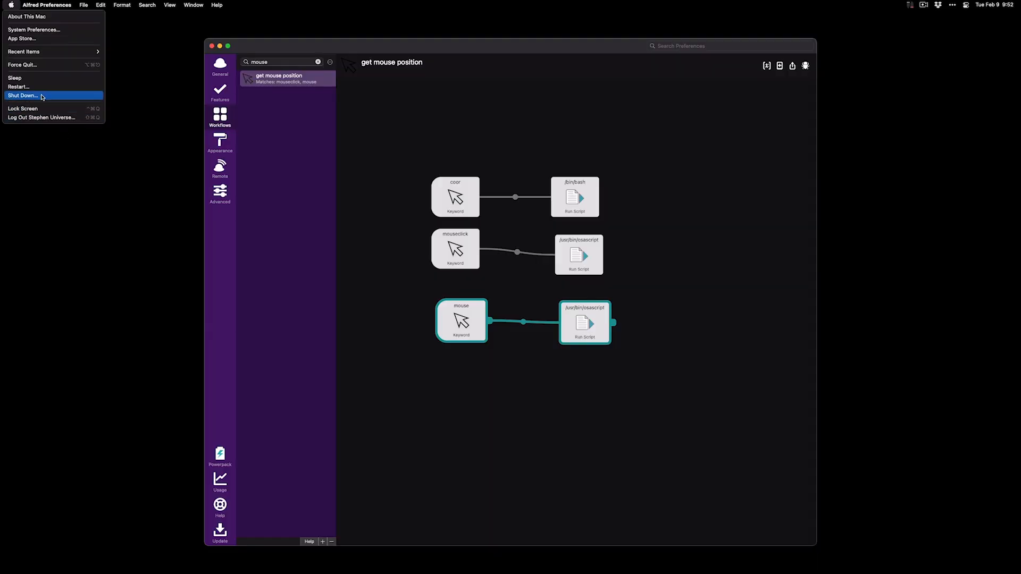
mouse_move(26, 51)
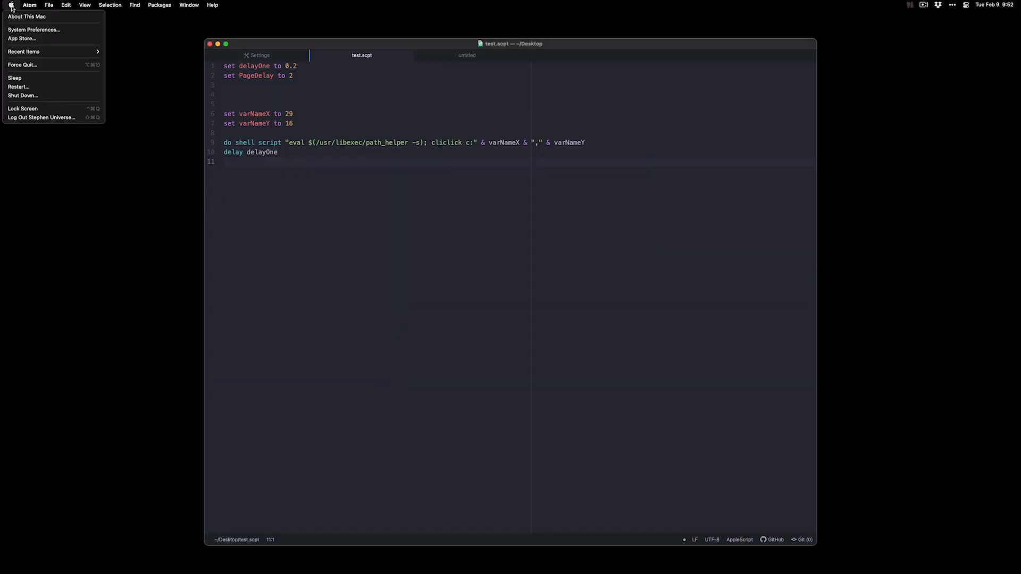
- Dismiss the Apple menu and place the caret back on line 4 of test.scpt
left_click(250, 95)
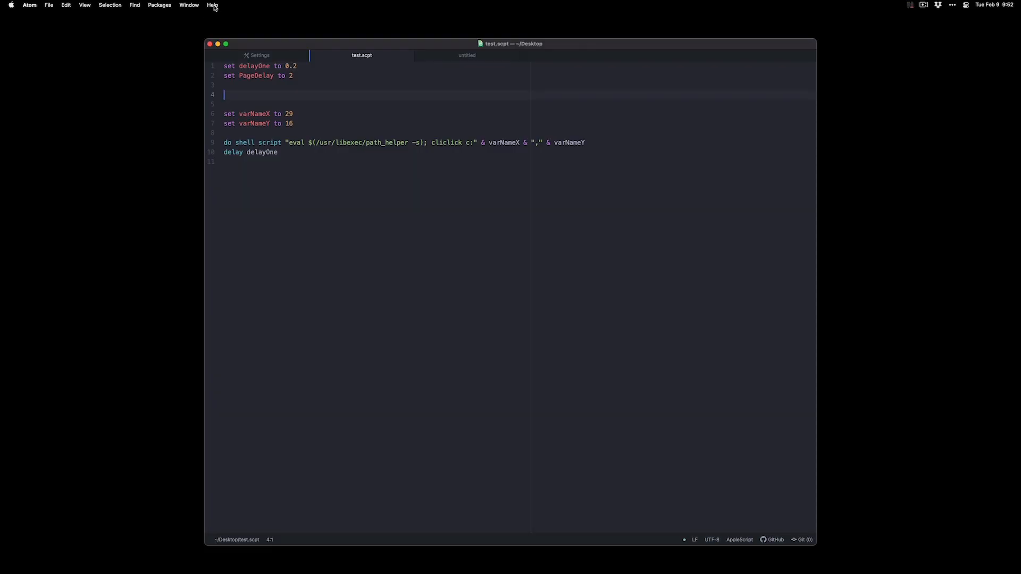
type("copy co")
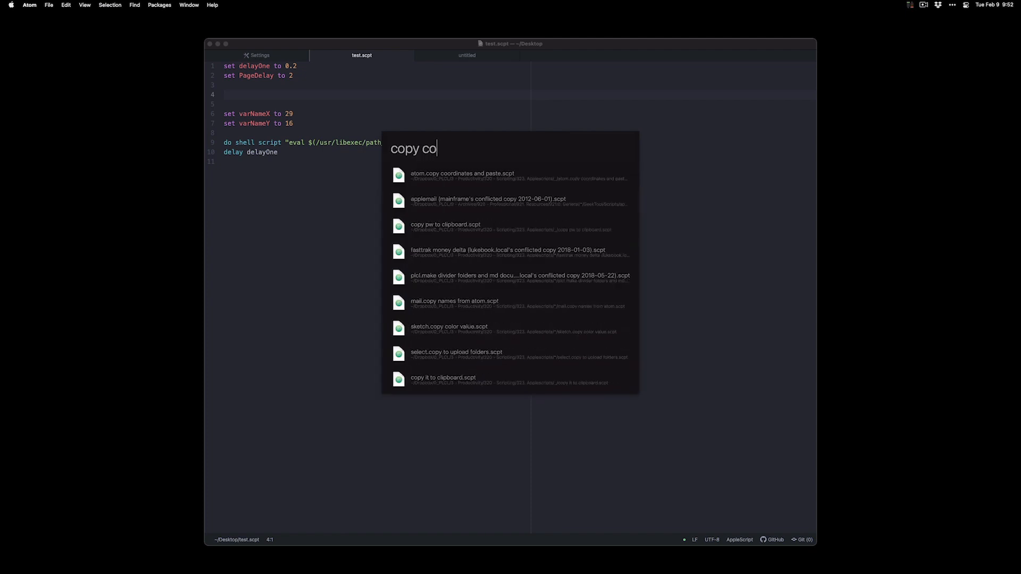
type("or")
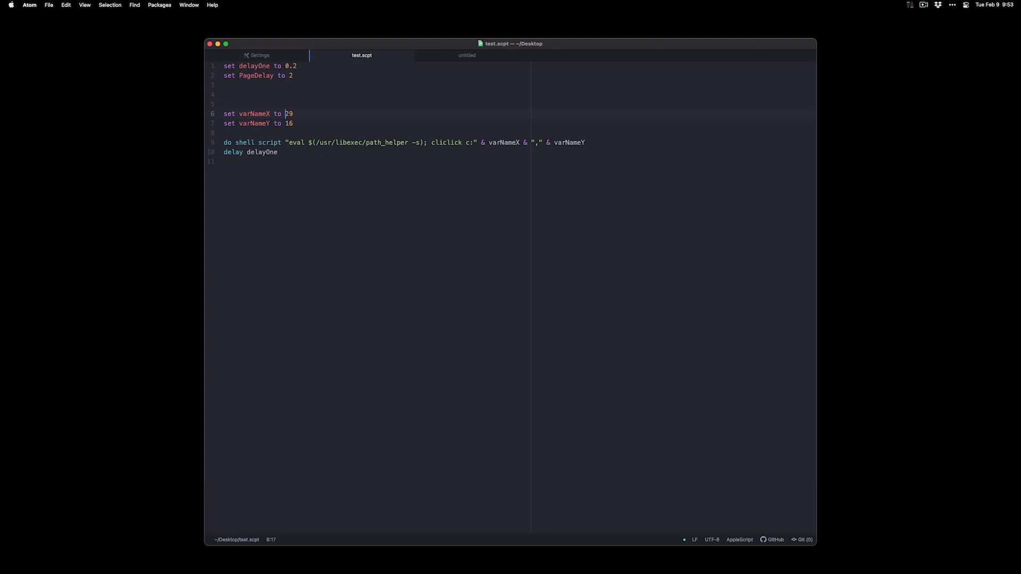
- Set varNameX to 538 and varNameY to 15 in test.scpt, then show the Help menu
type("538")
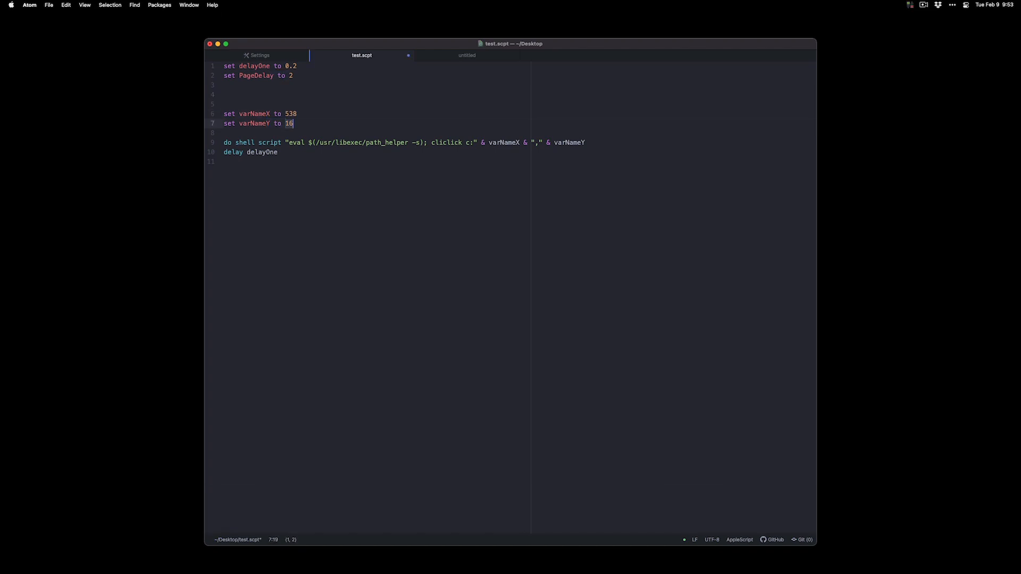
type("5")
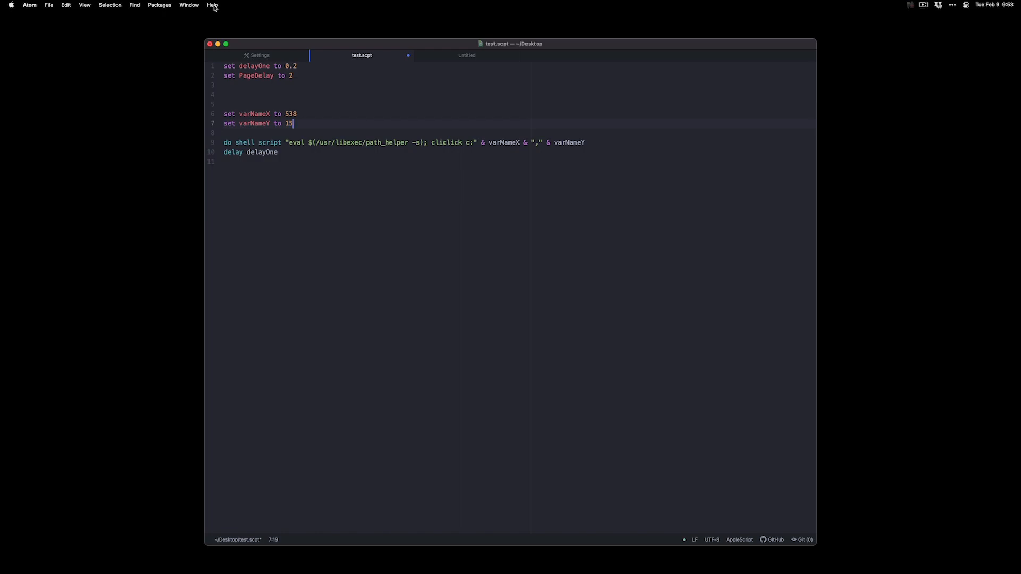
type("t")
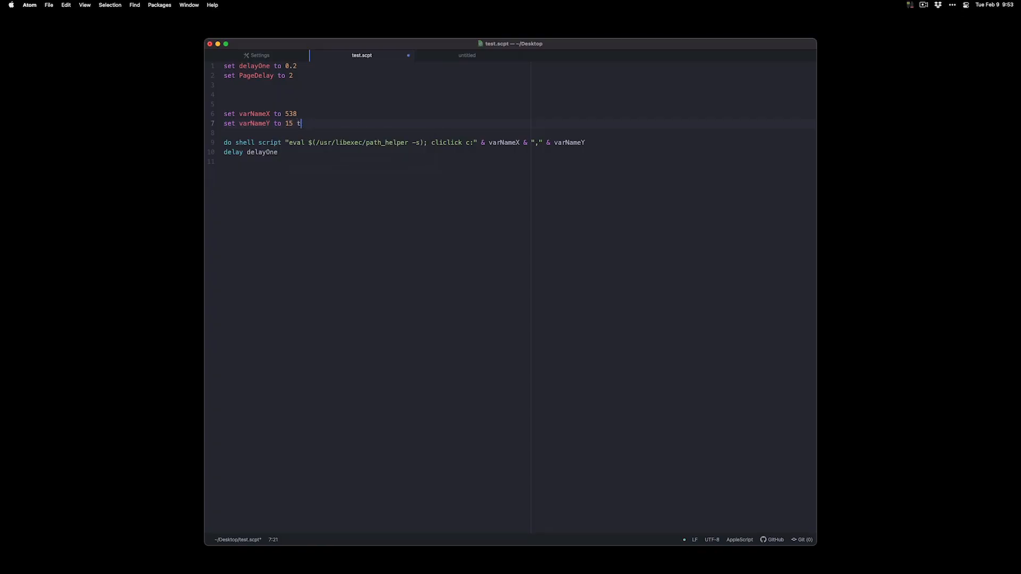
left_click(212, 4)
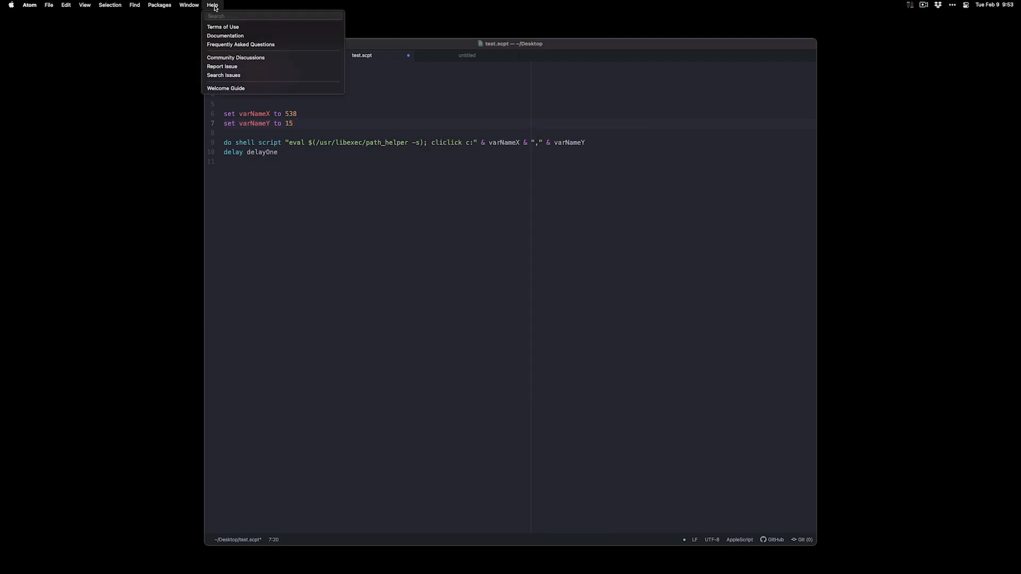